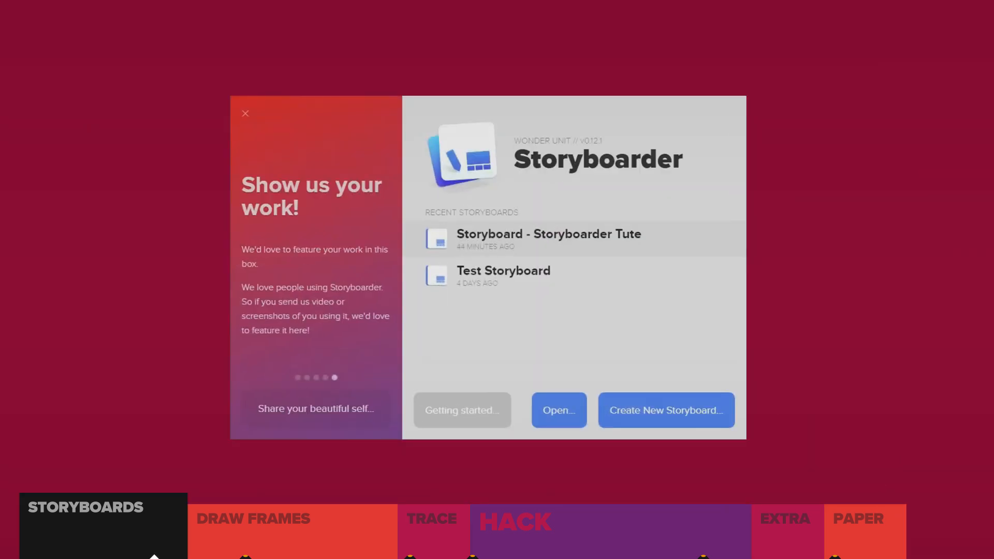
Create a new storyboard from the welcome screen
click(665, 410)
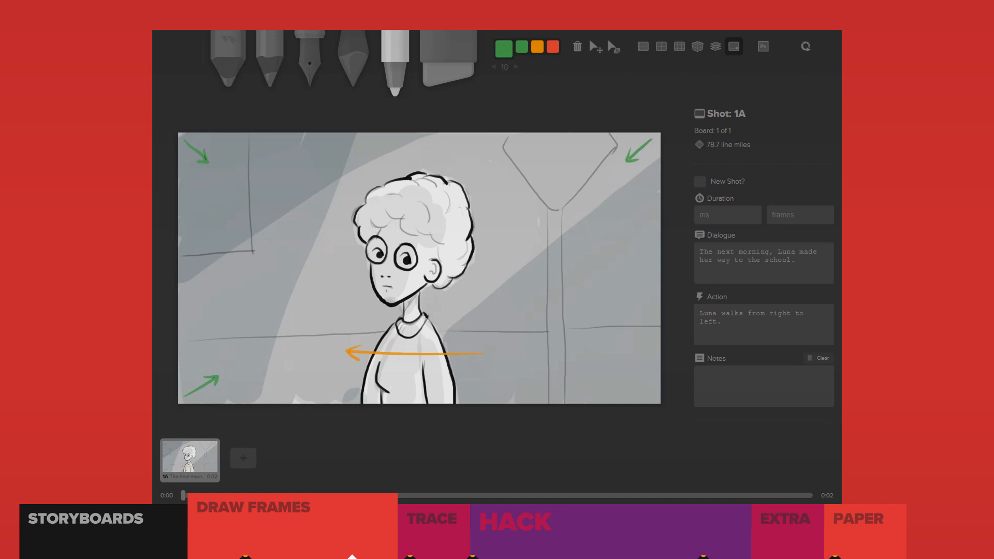
Add new boards after the first and select them for drawing the falling figure
click(242, 458)
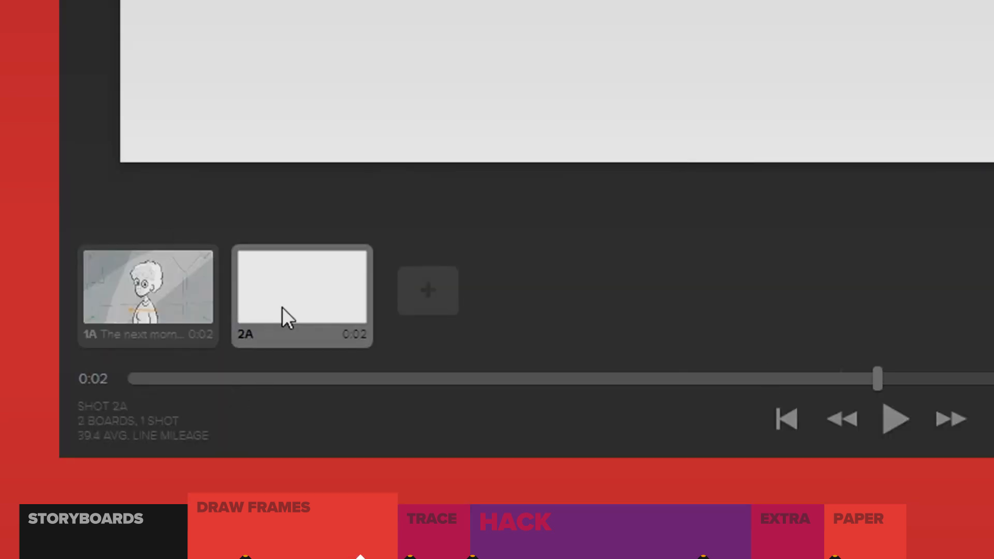
click(301, 295)
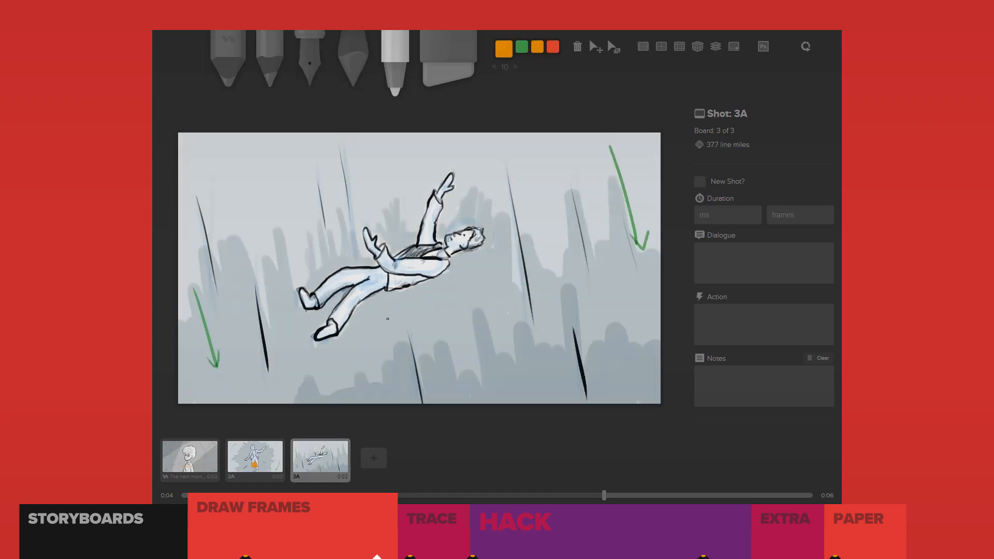
click(373, 458)
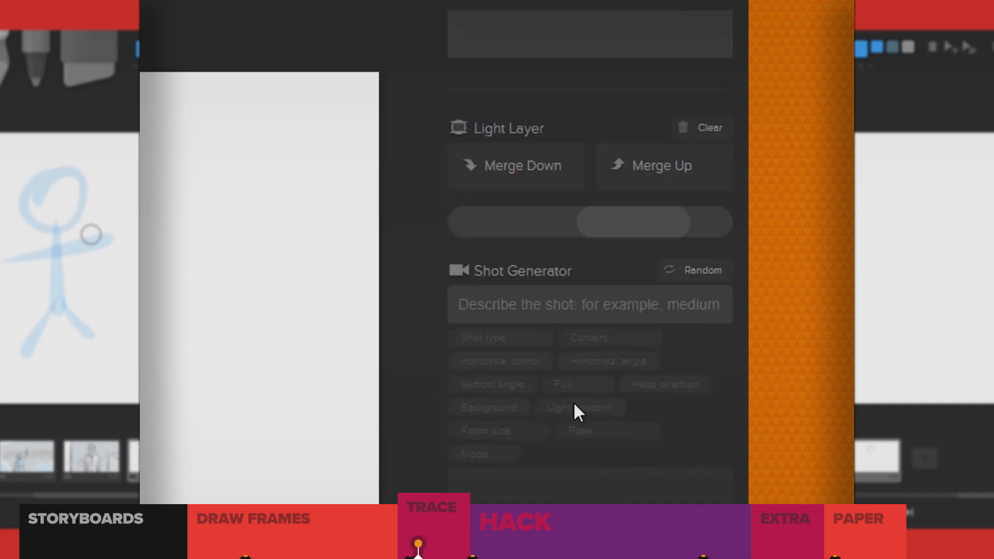
Describe the shot as 'person,' in Shot Generator and place the generated figure on the board
text(person, middle, mid shot)
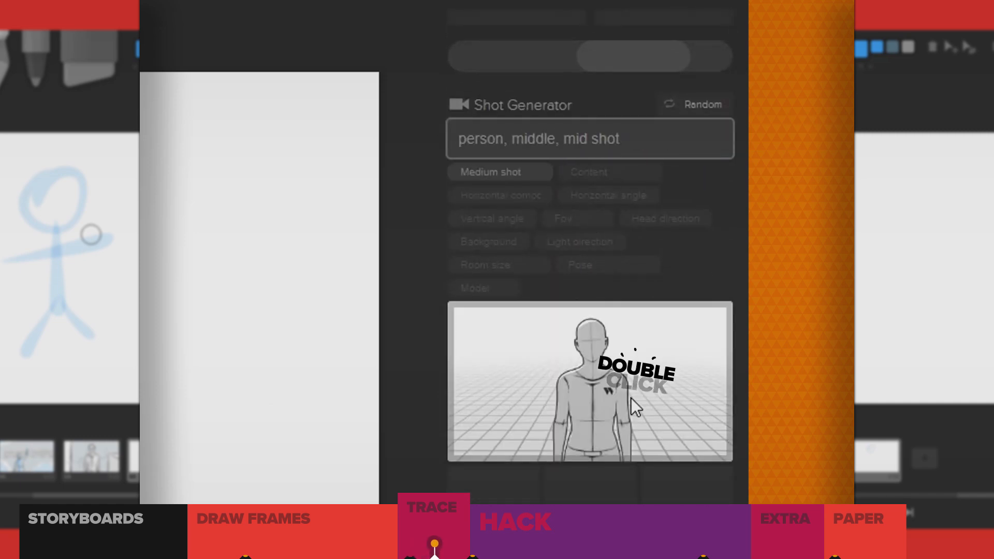
double_click(627, 405)
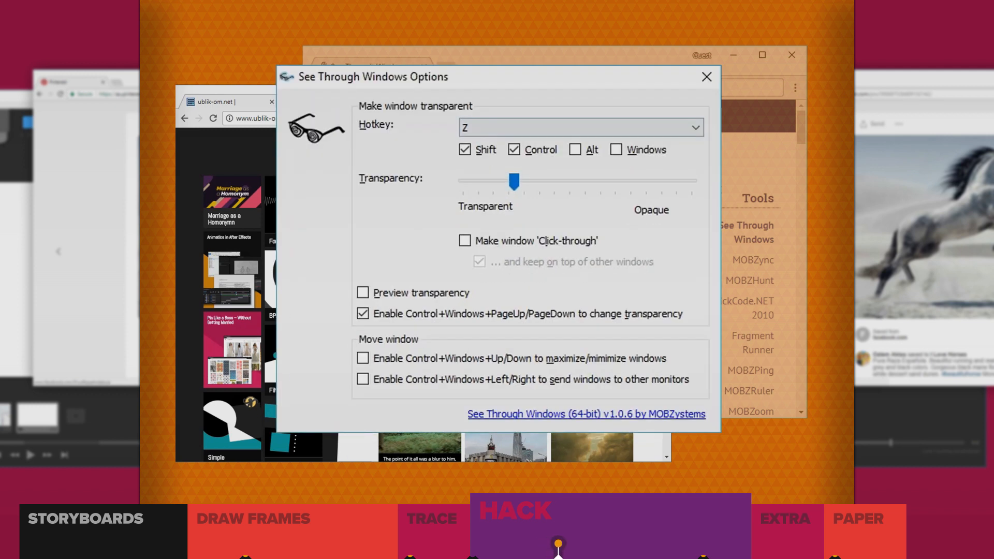
Adjust the Transparency slider for the see-through window
click(705, 76)
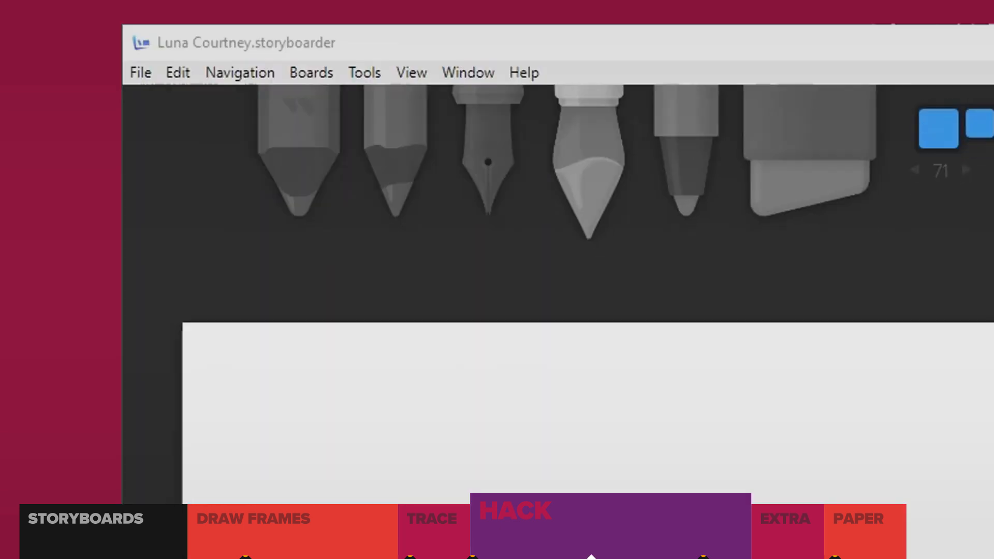
Browse the DesignDoll download page down to the Free and Pro Licence columns
click(138, 71)
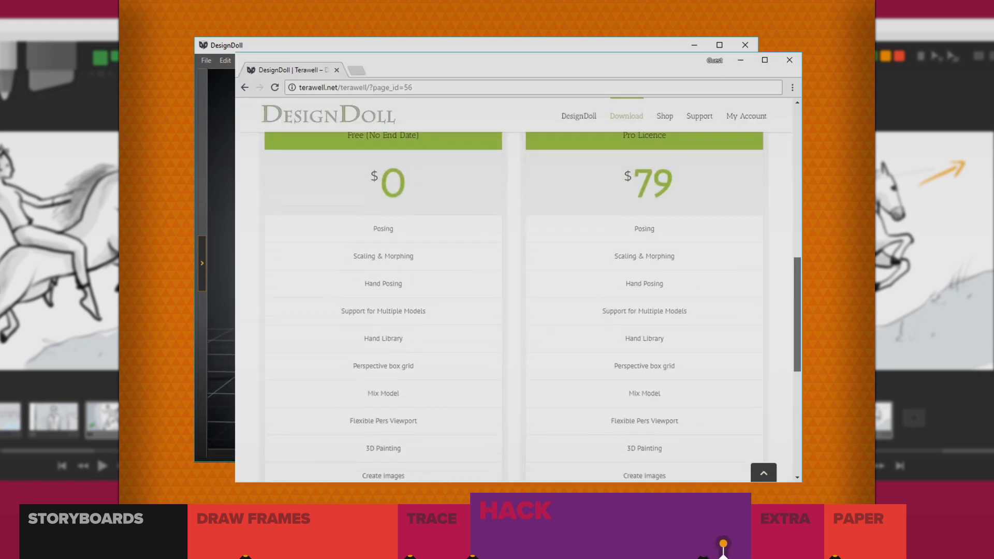
scroll(down, 3)
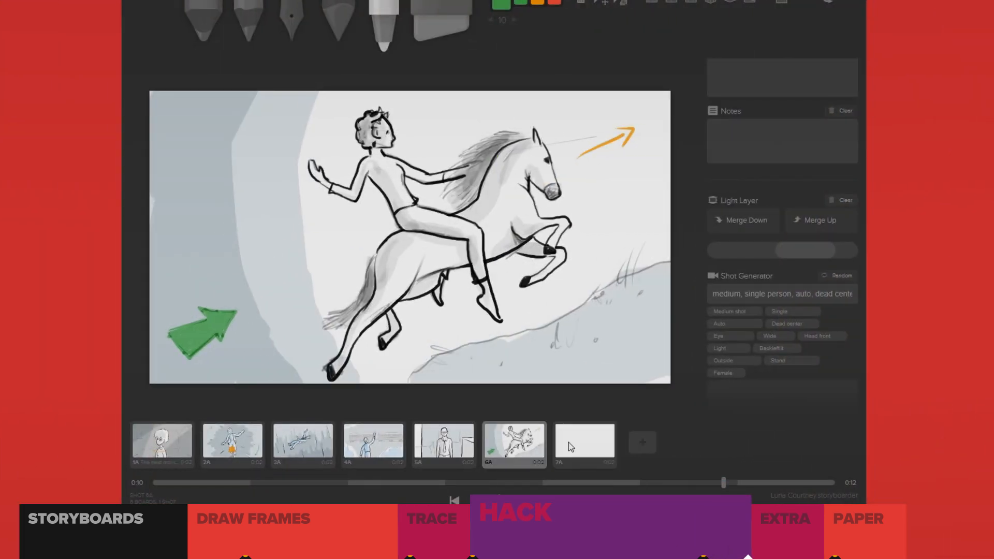
Select the seventh board and draw the THE END ribbon banner with the pen tool
click(583, 444)
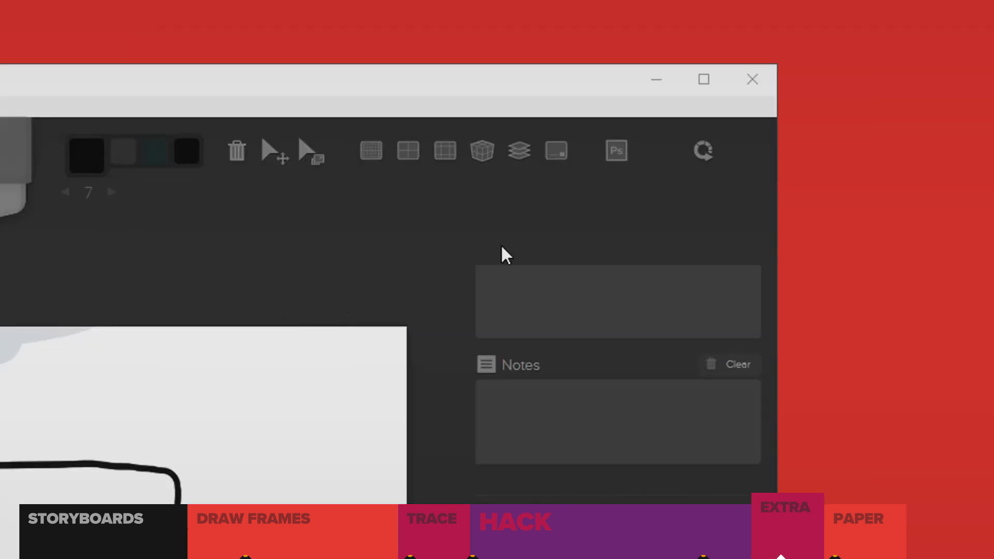
click(615, 150)
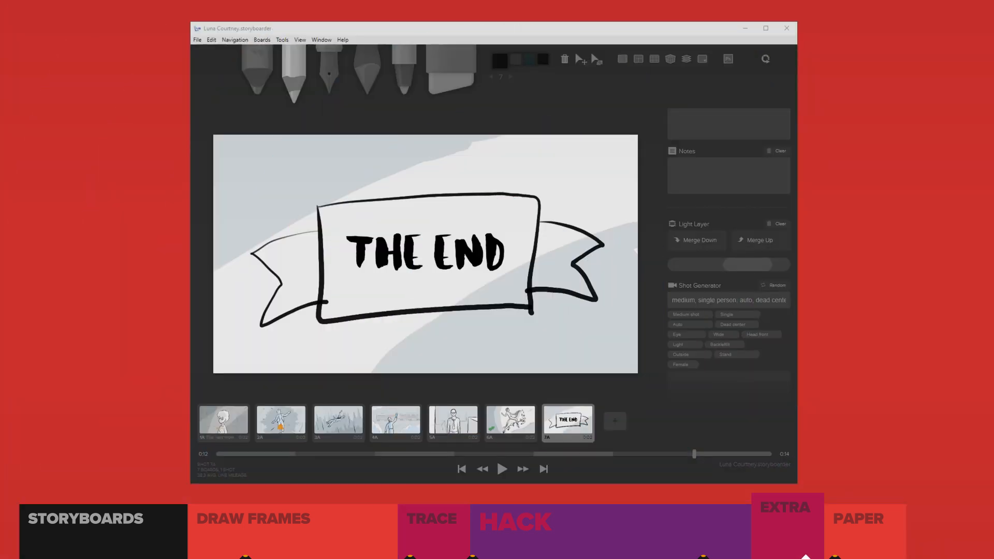
Export the storyboard as a PDF from the File menu and reopen the export options
click(196, 39)
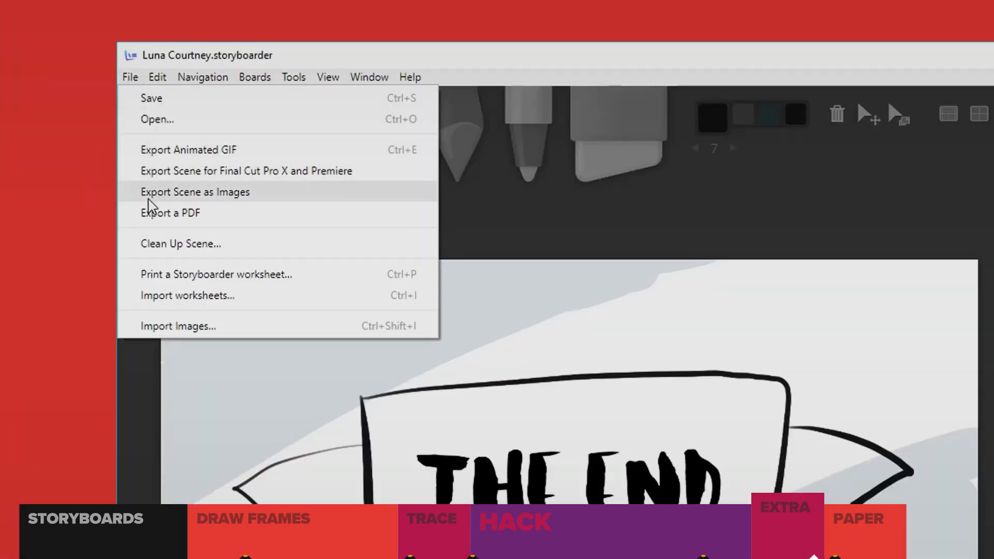
click(170, 212)
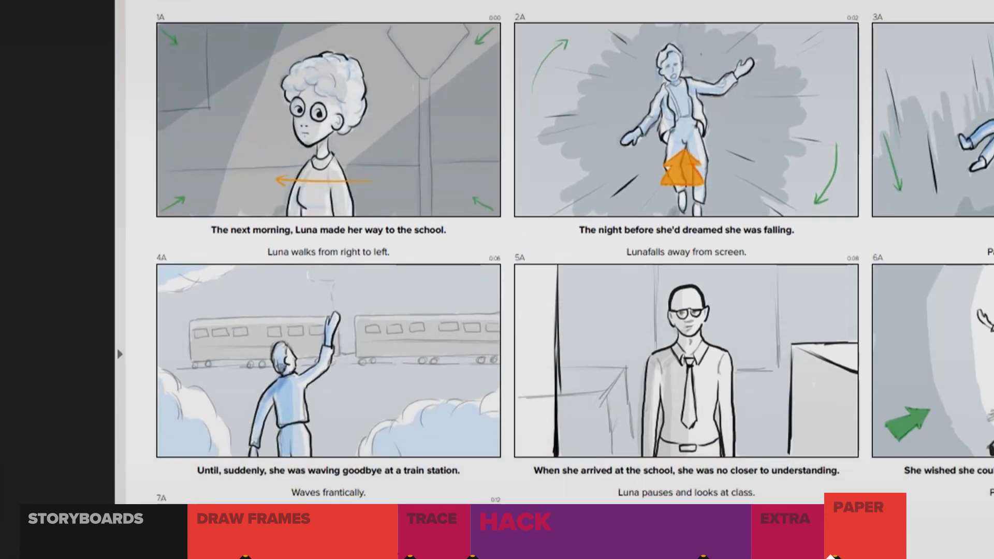
click(305, 117)
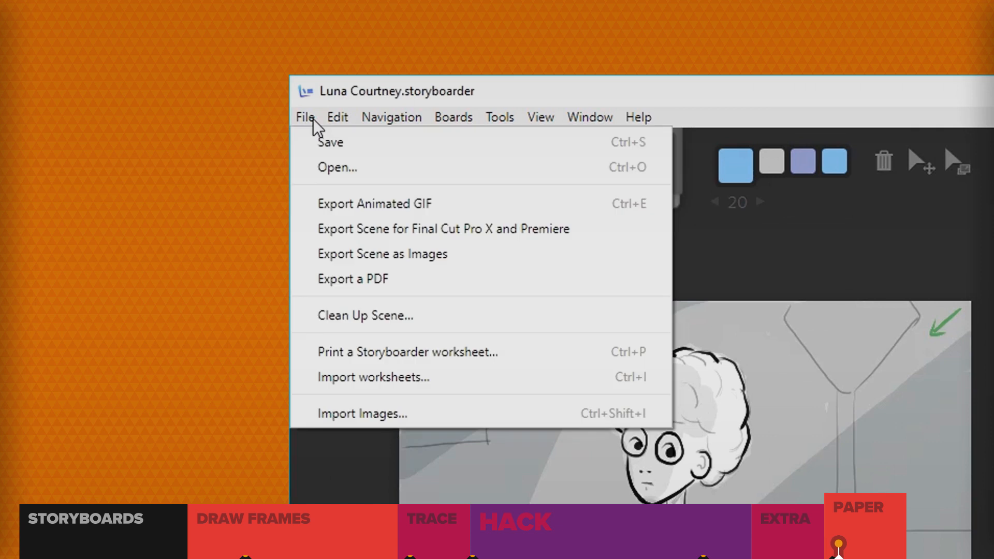